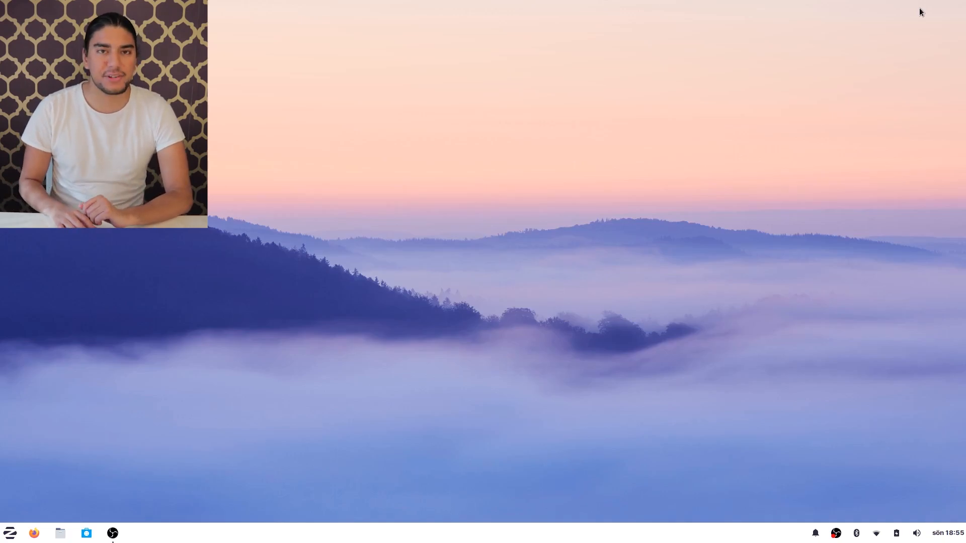
mouse_move(399, 256)
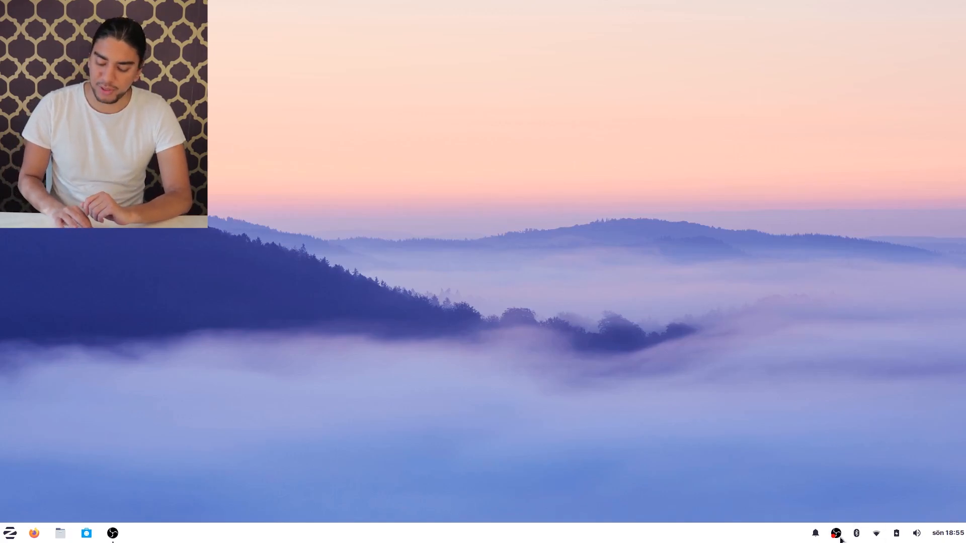
Step: Check the taskbar tray icons, then open the Zorin app menu with categories and folders
click(815, 532)
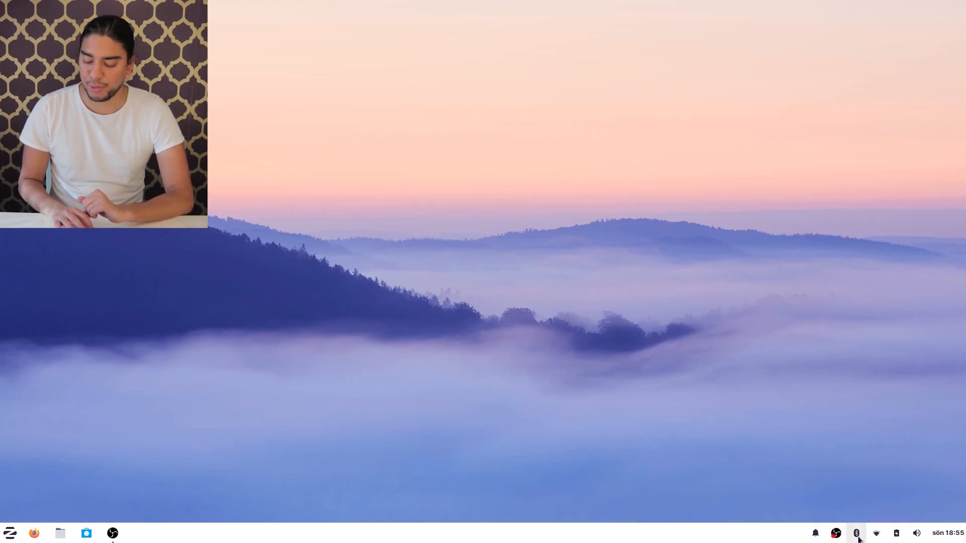
click(897, 533)
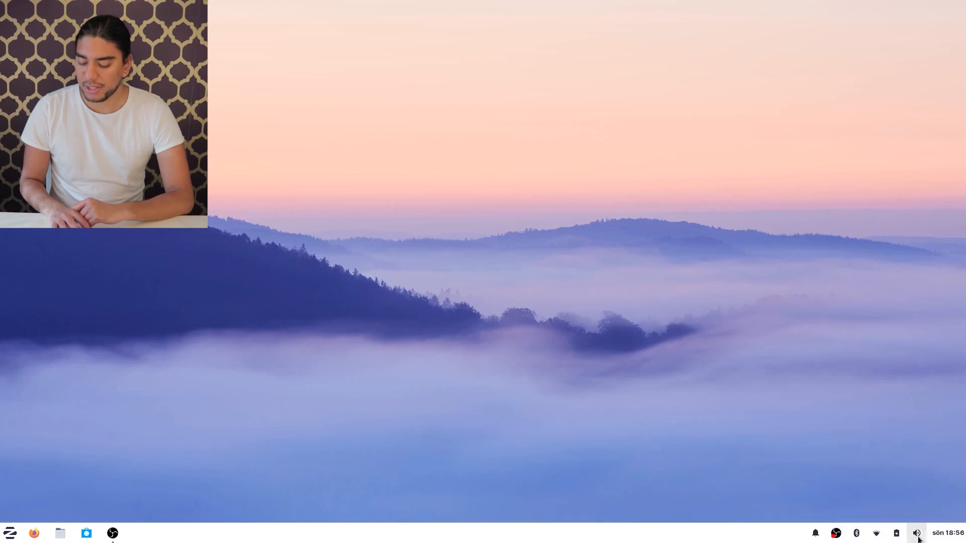
click(949, 533)
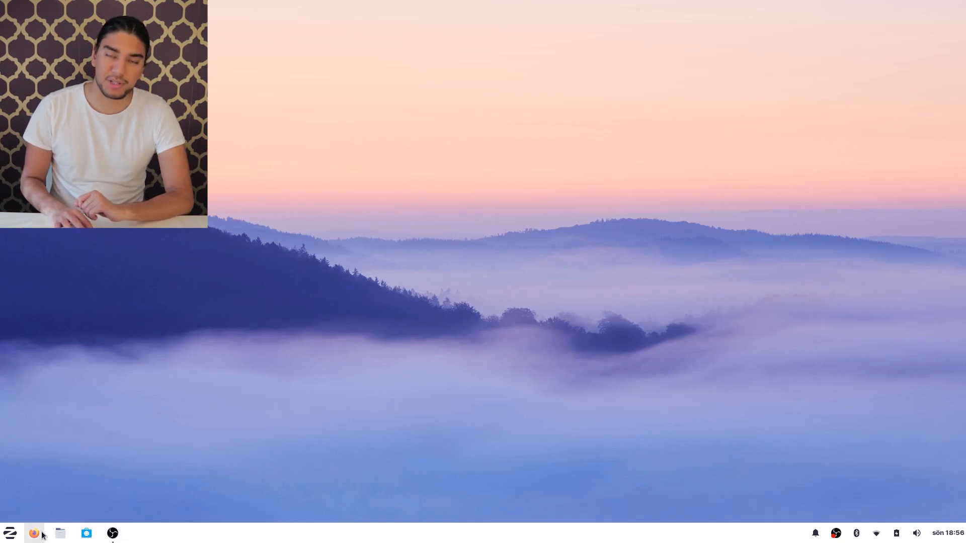
click(9, 533)
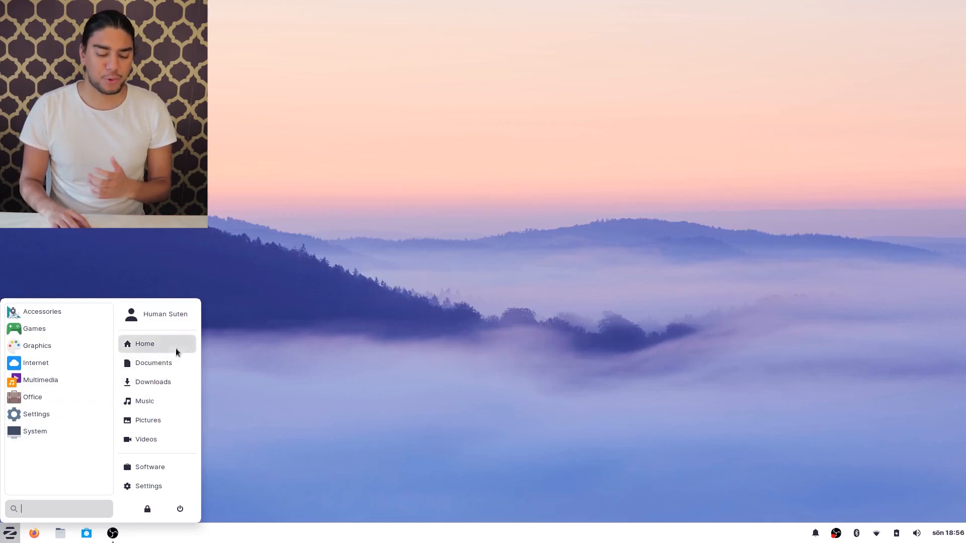
mouse_move(145, 401)
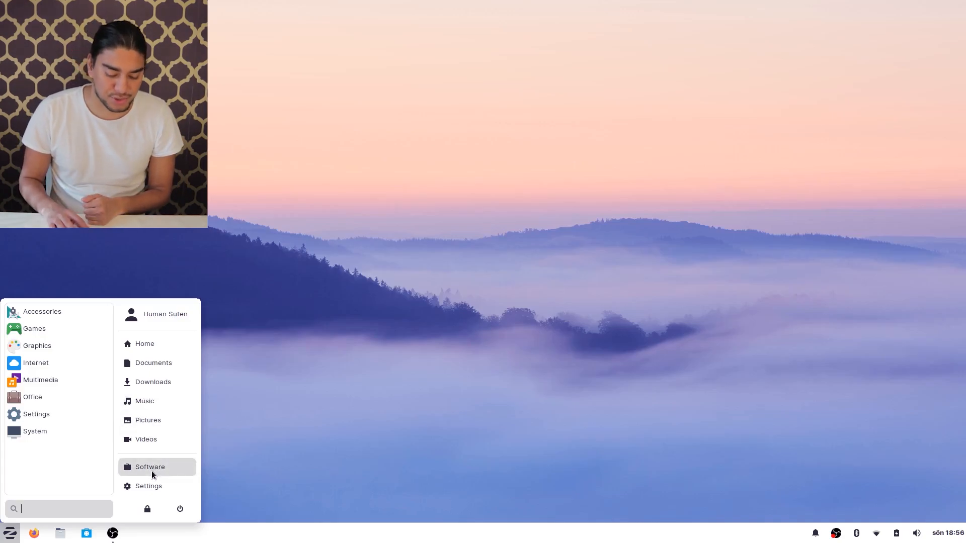
mouse_move(148, 488)
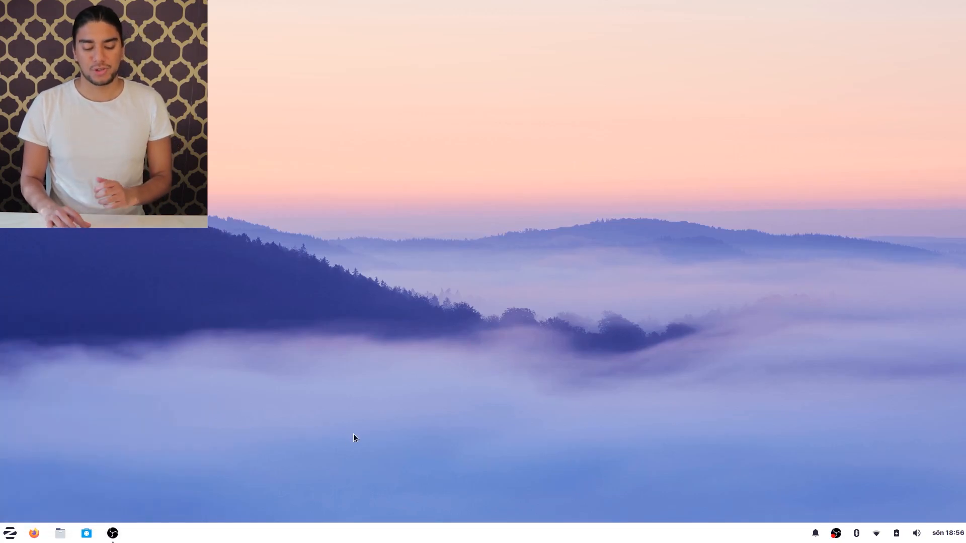
click(10, 533)
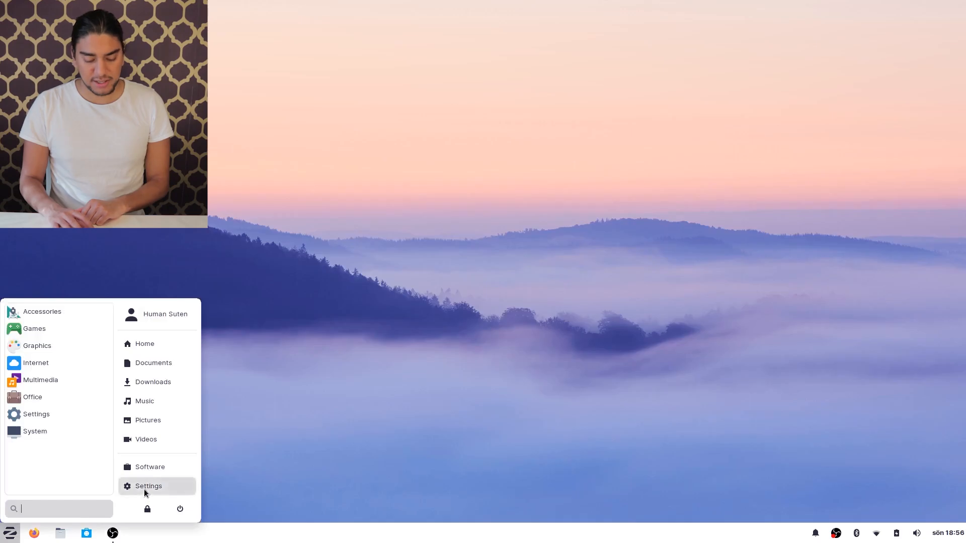
Step: Launch Settings from the Zorin menu and maximize the Xfce Settings Manager window
click(148, 486)
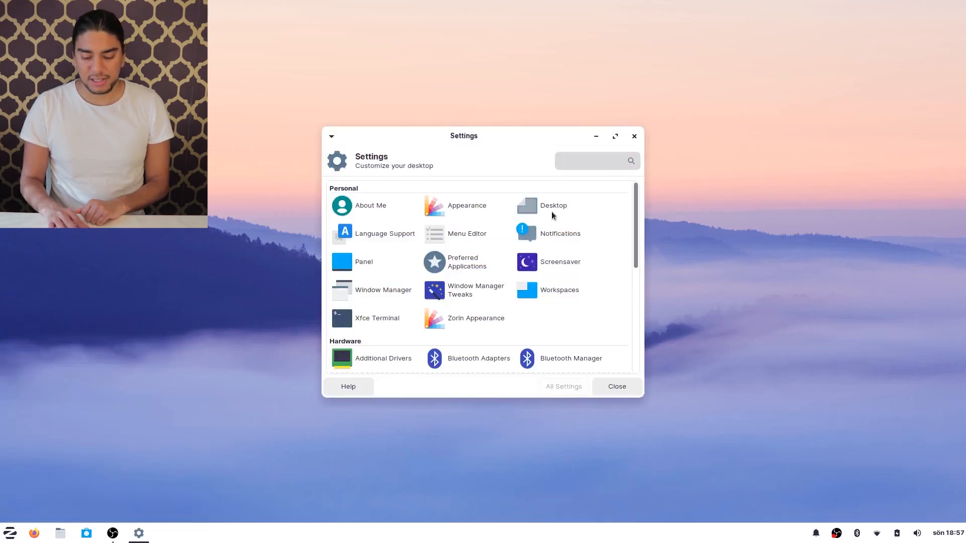
click(614, 136)
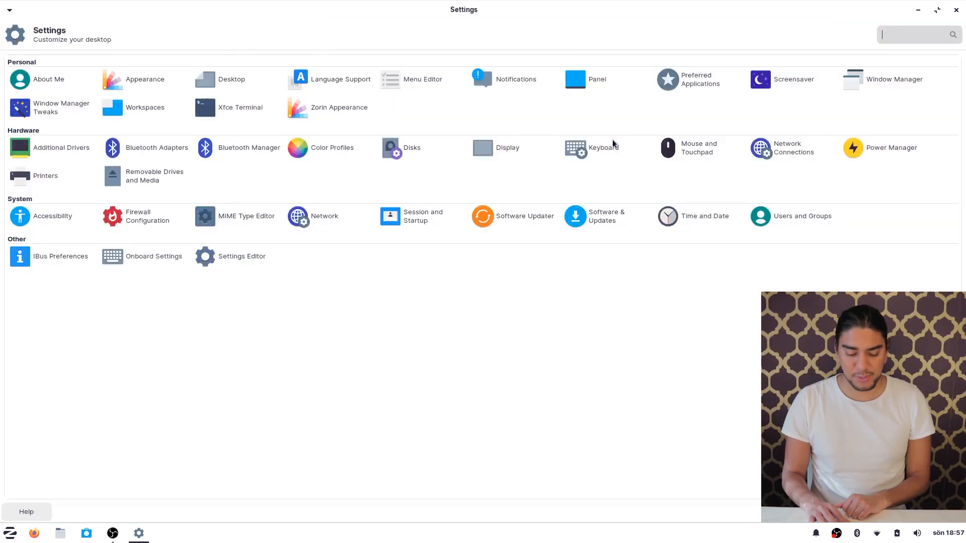
mouse_move(138, 96)
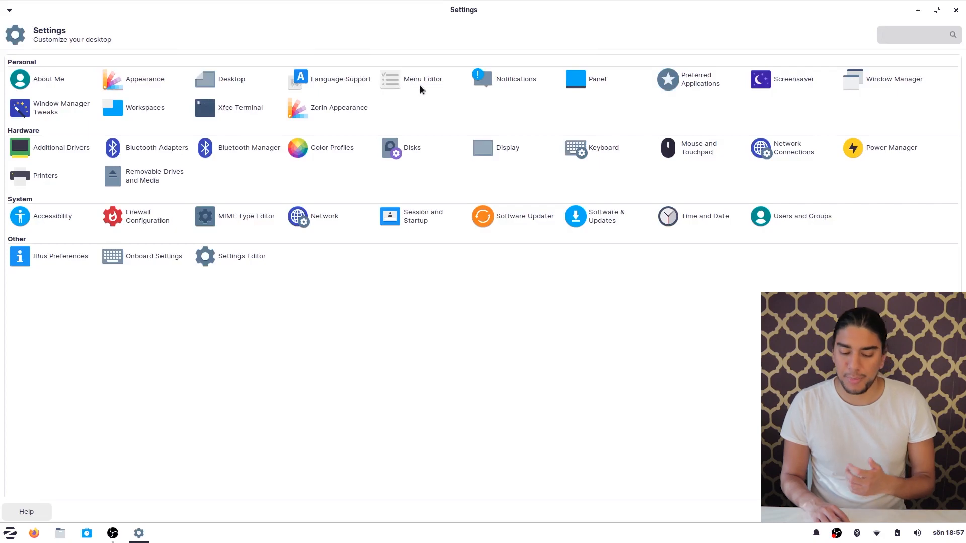
mouse_move(339, 107)
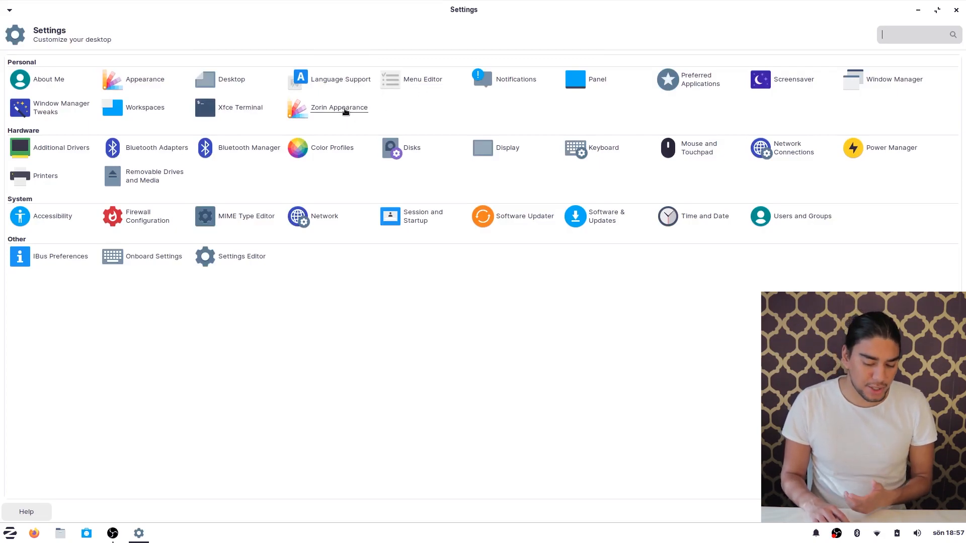
mouse_move(139, 126)
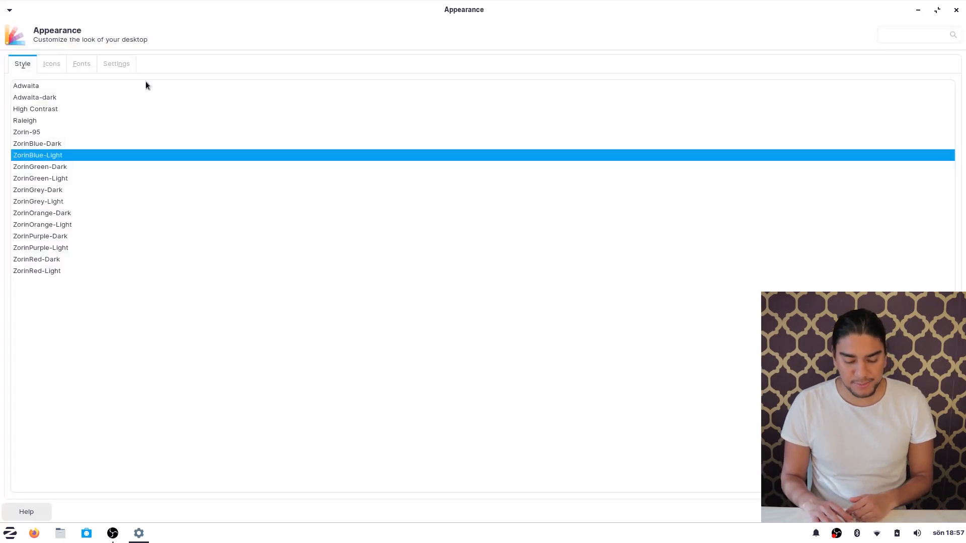
mouse_move(66, 239)
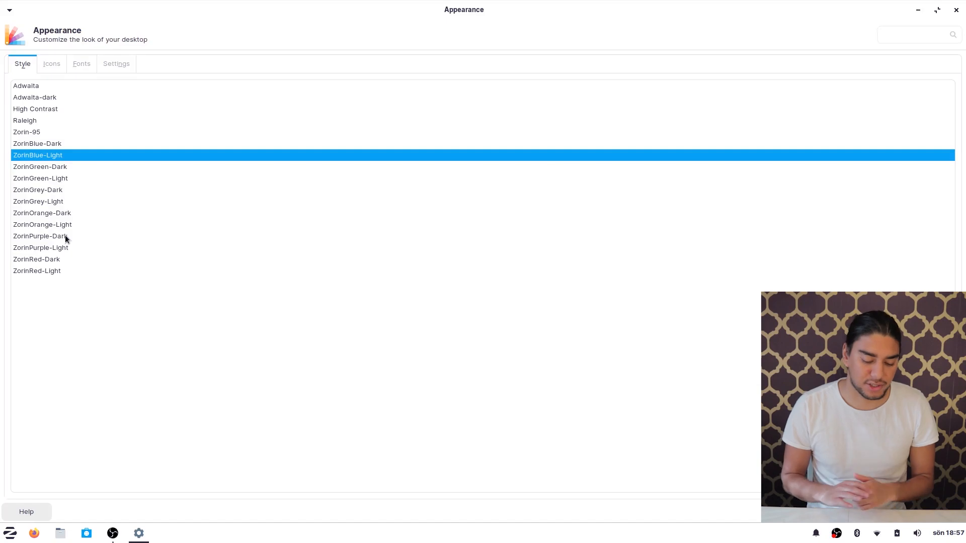
mouse_move(419, 225)
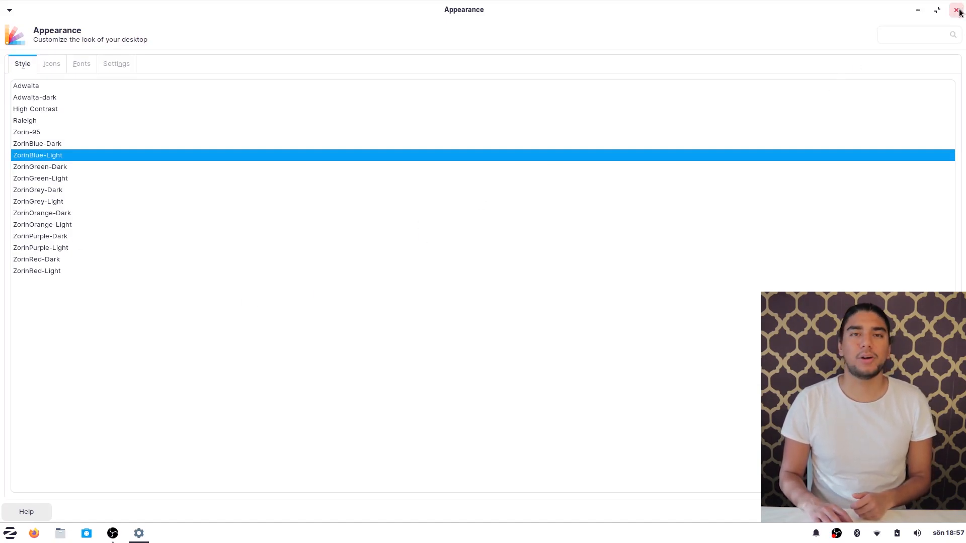
Step: Close Appearance and launch Thunar File Manager from the System category
click(957, 10)
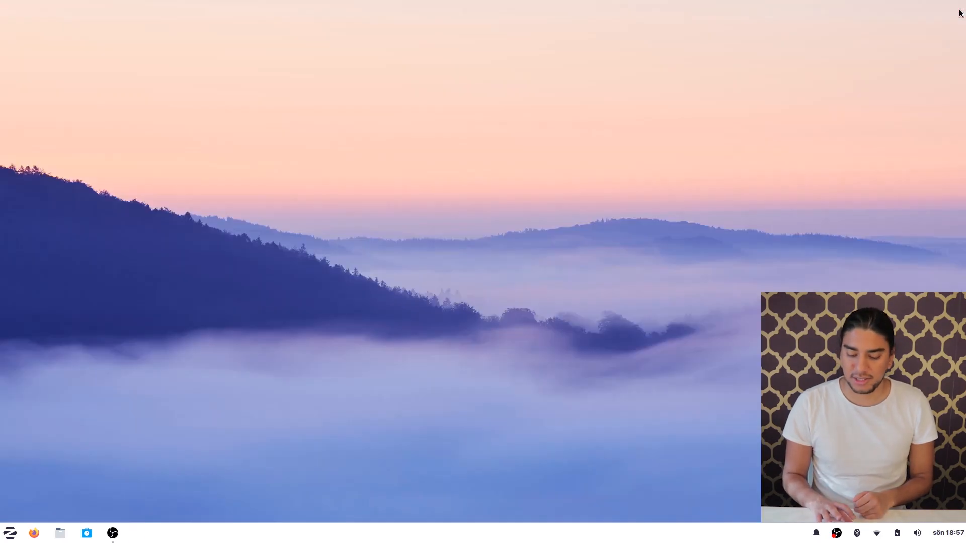
click(9, 533)
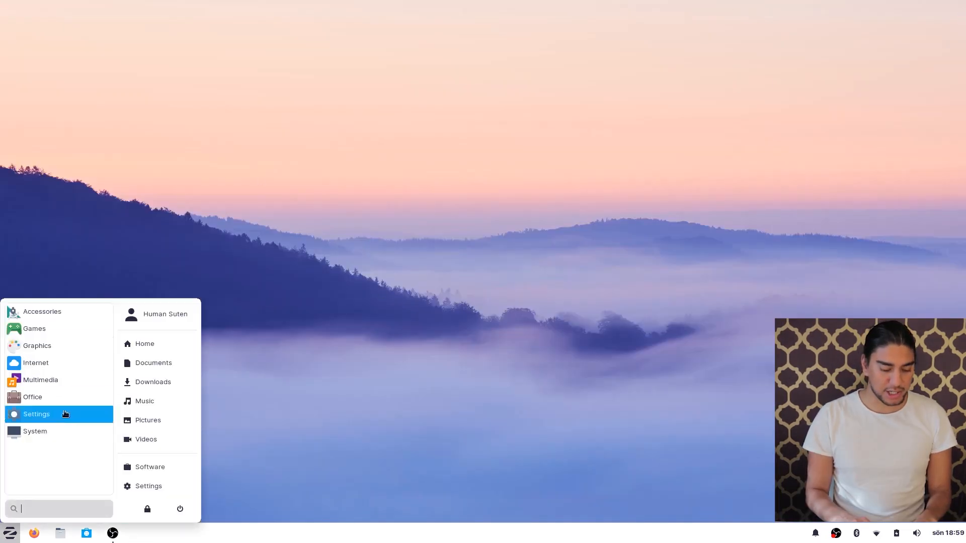
click(35, 431)
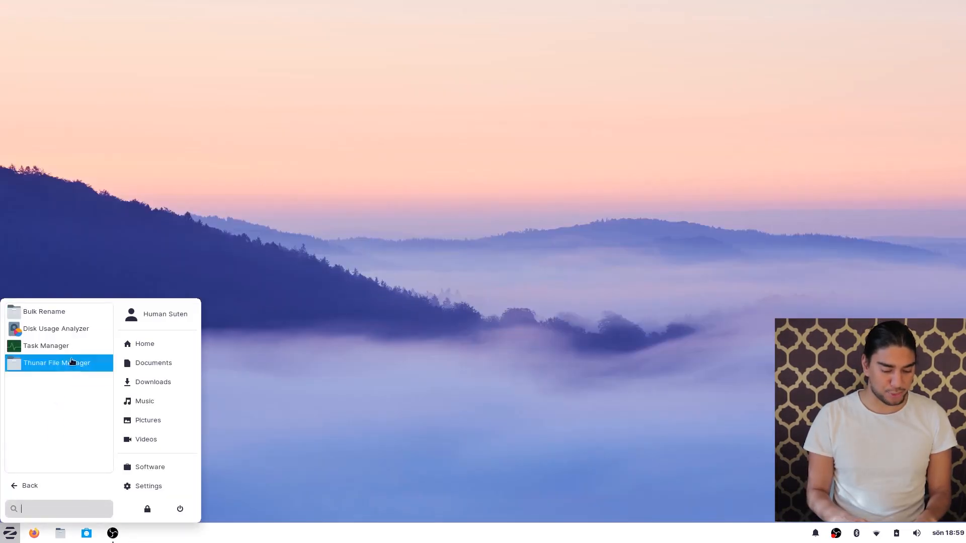
click(56, 363)
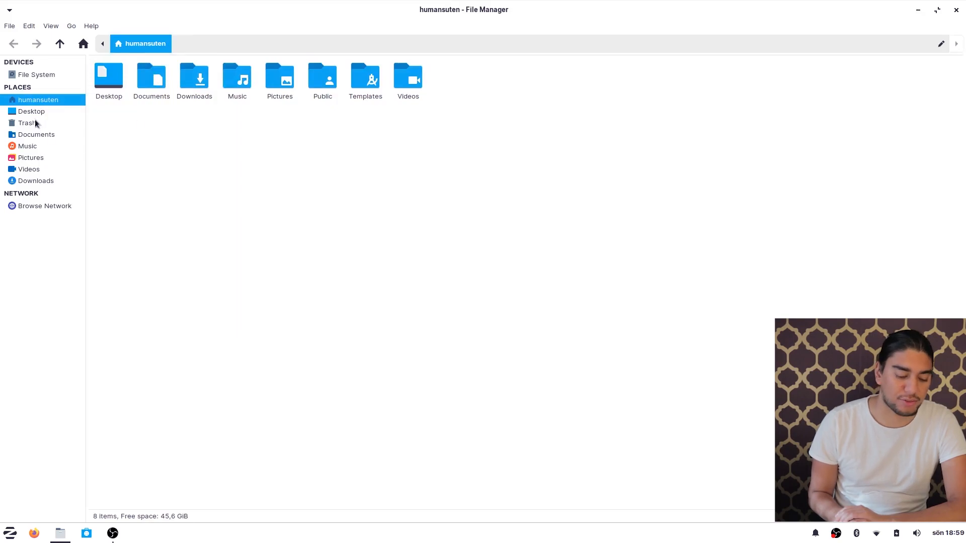
click(27, 123)
text(c)
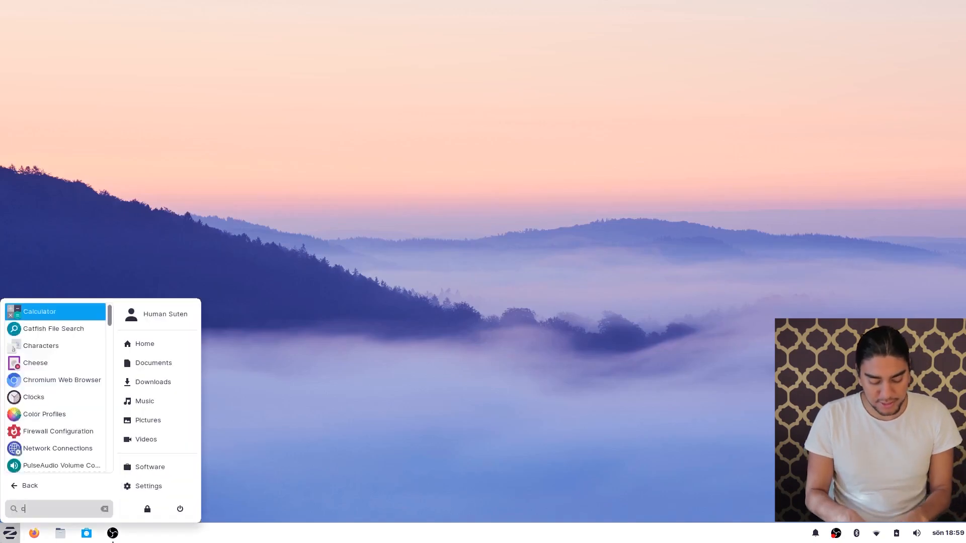
Step: Search for and launch Cheese, maximize it, take a webcam photo, then close it
text(hese)
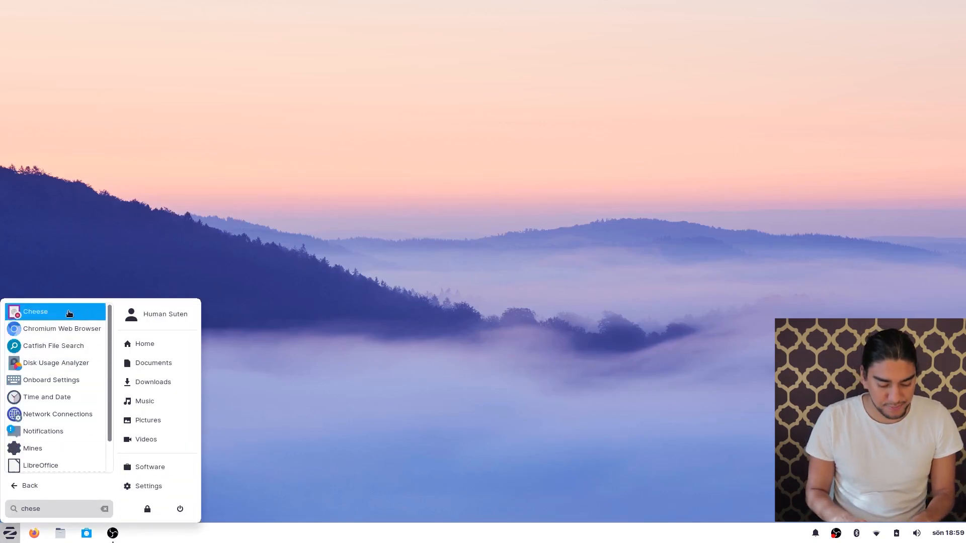
click(35, 312)
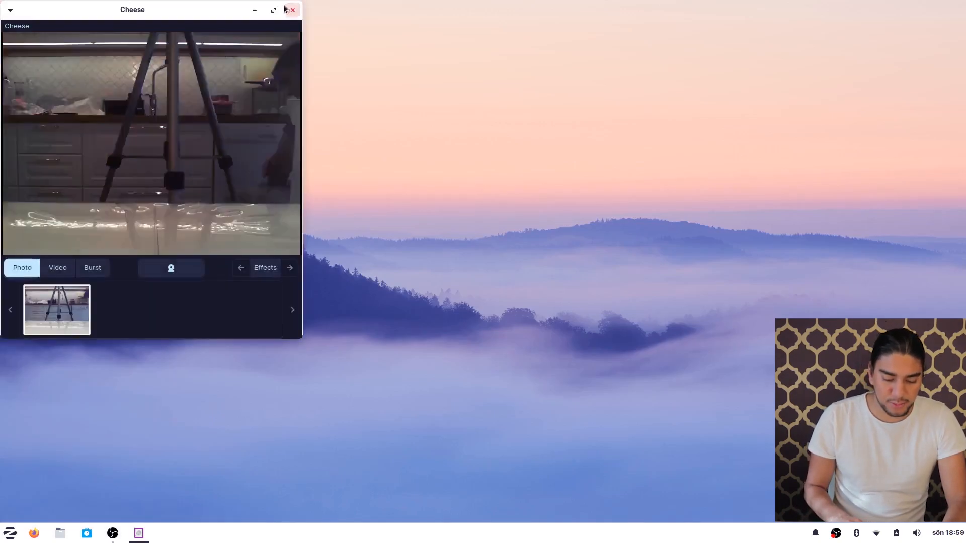
click(274, 10)
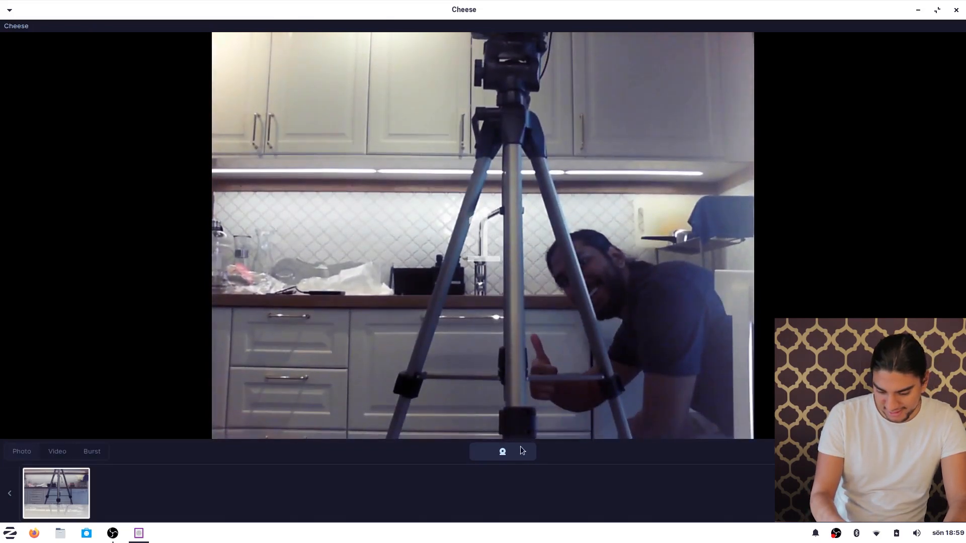
click(502, 451)
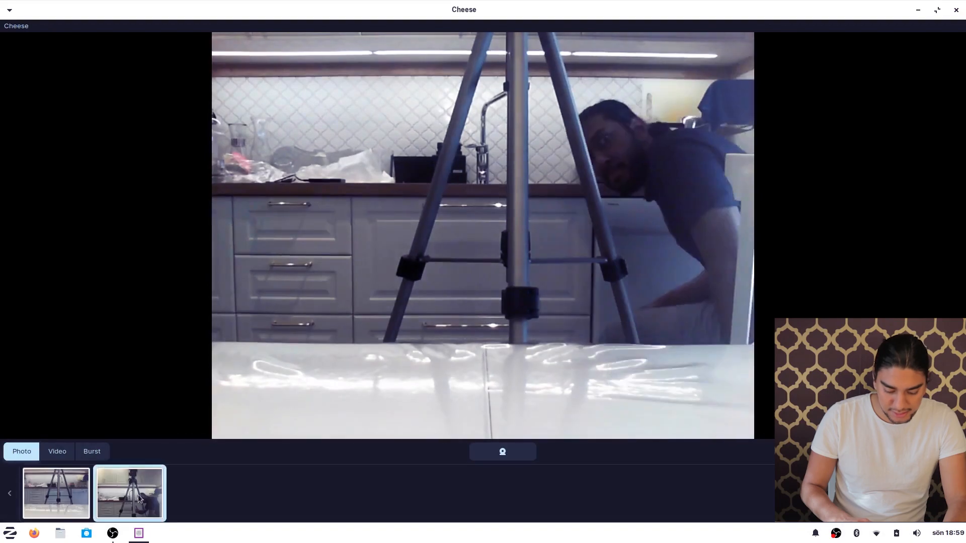
click(956, 10)
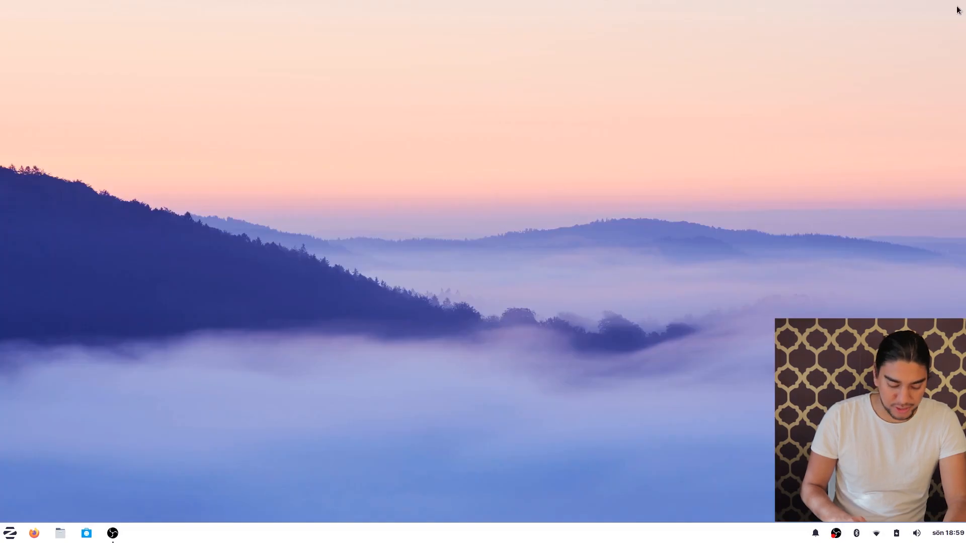
Step: Open Pictures > Webcam, view 2020-05-31-185936.jpg, then close the Image Viewer
click(9, 533)
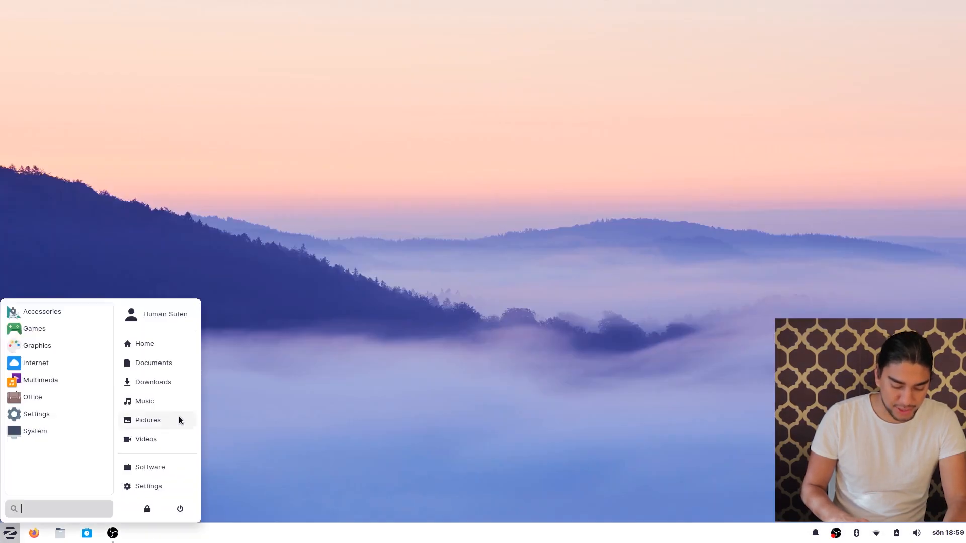
click(147, 420)
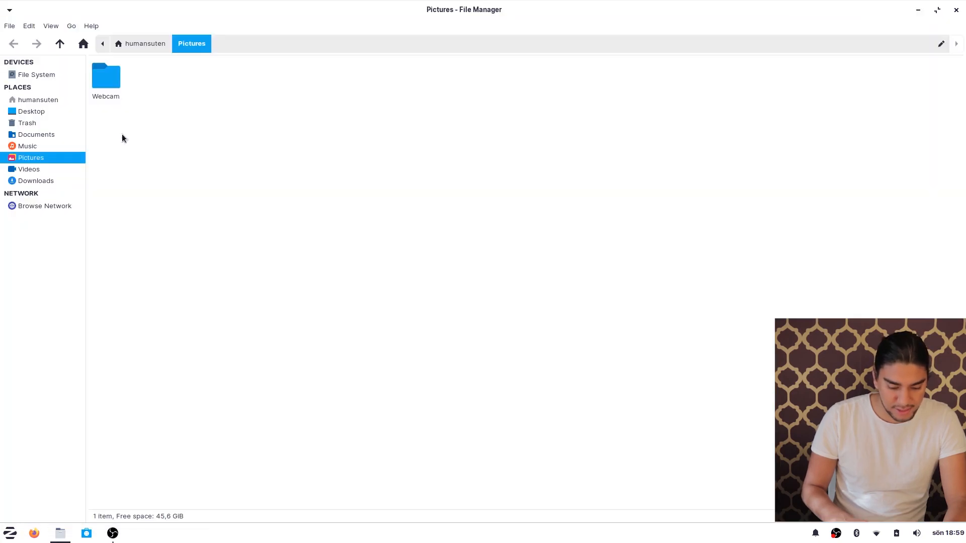
double_click(105, 76)
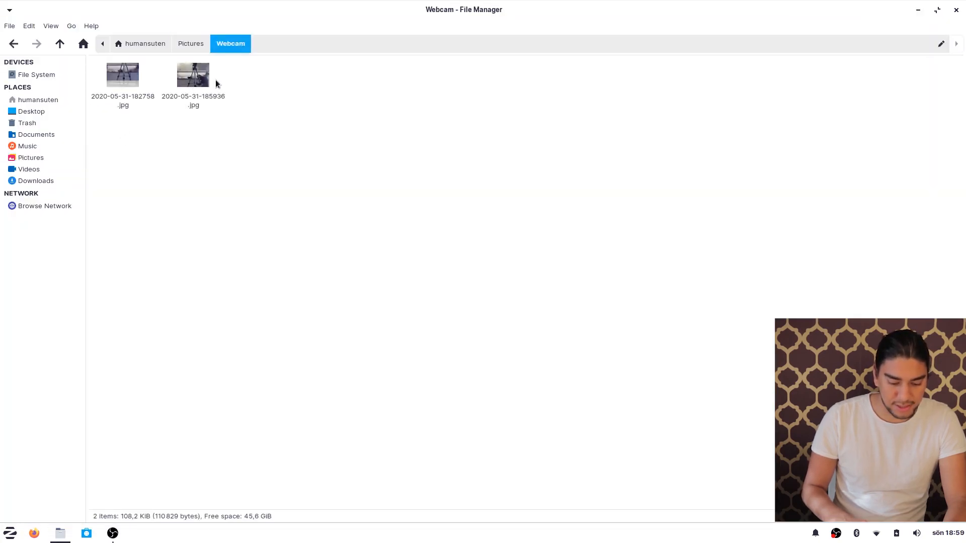
double_click(193, 75)
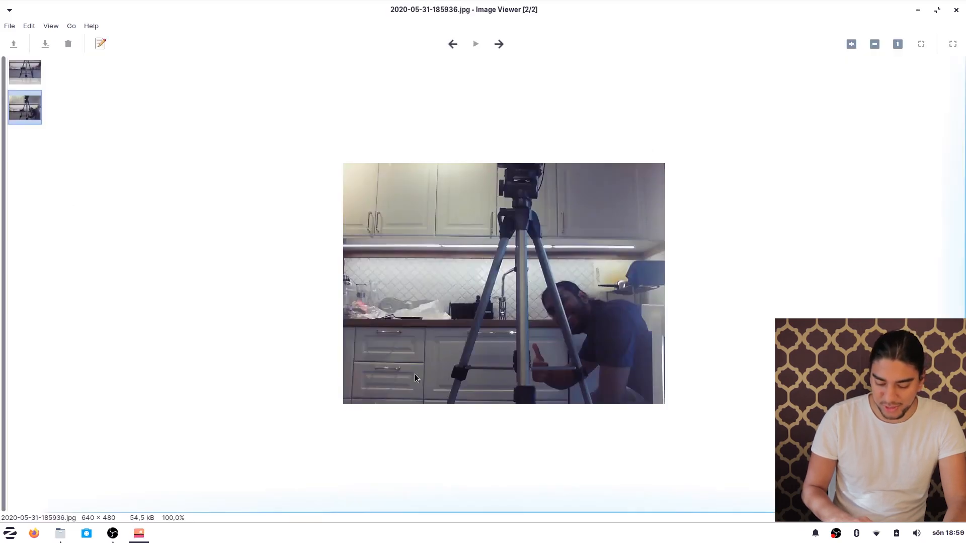
mouse_move(543, 318)
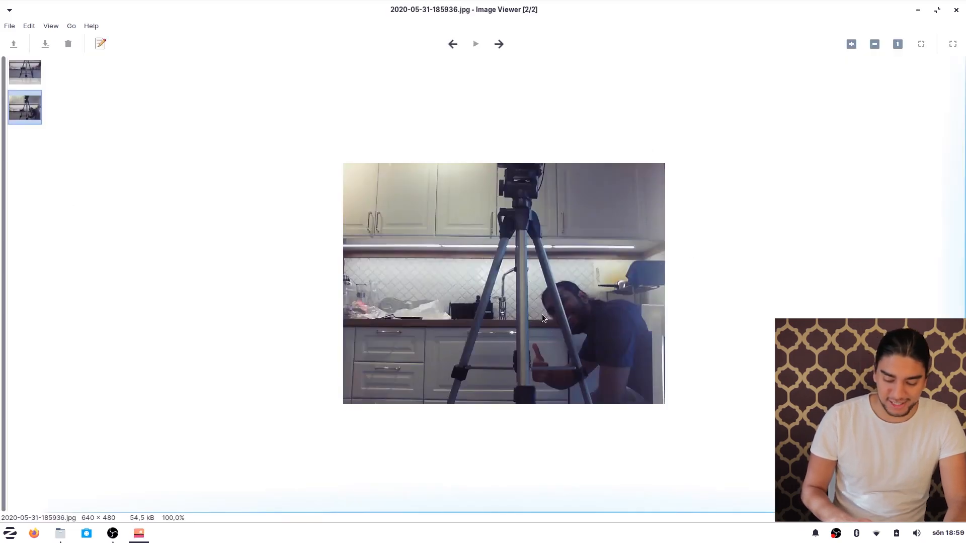
click(956, 10)
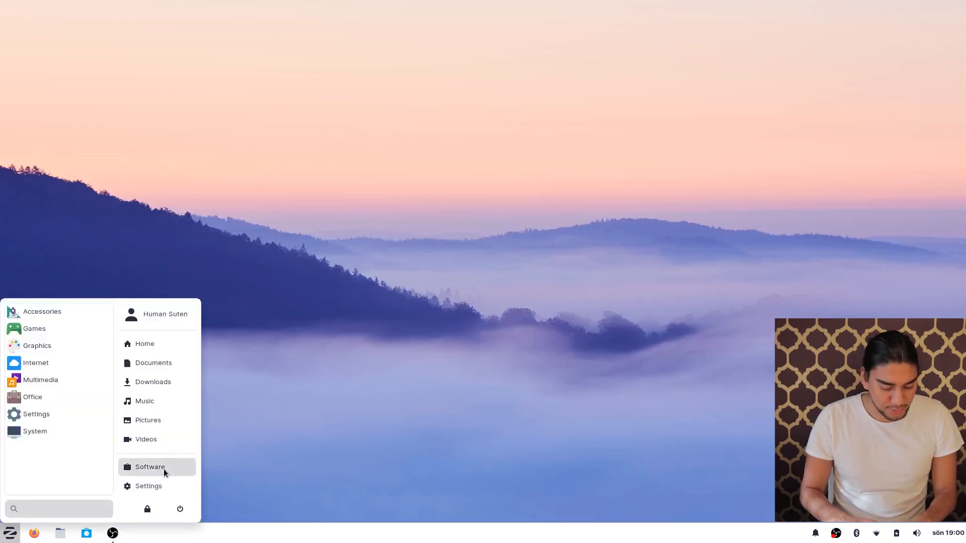
Step: Launch Software (Snap Store) from the Zorin menu and maximize its window
click(165, 473)
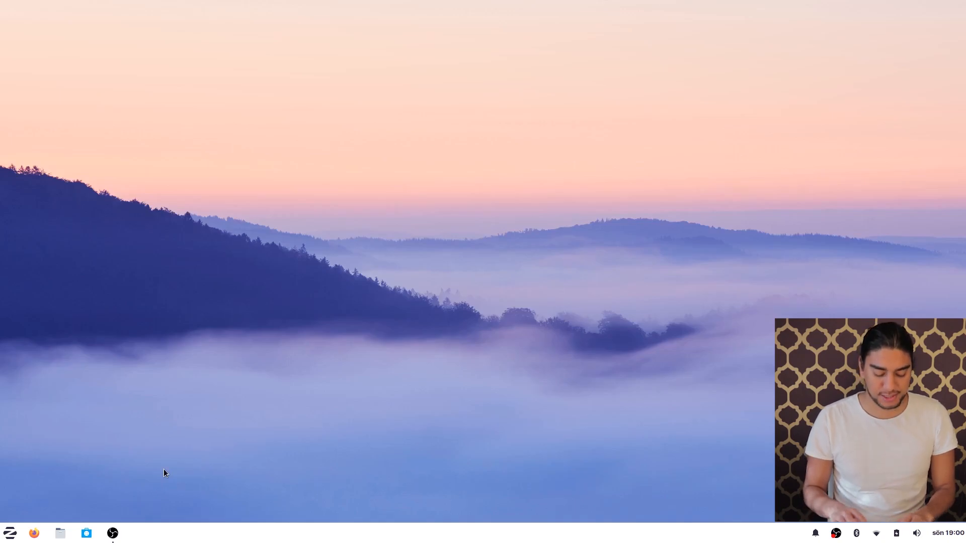
click(86, 533)
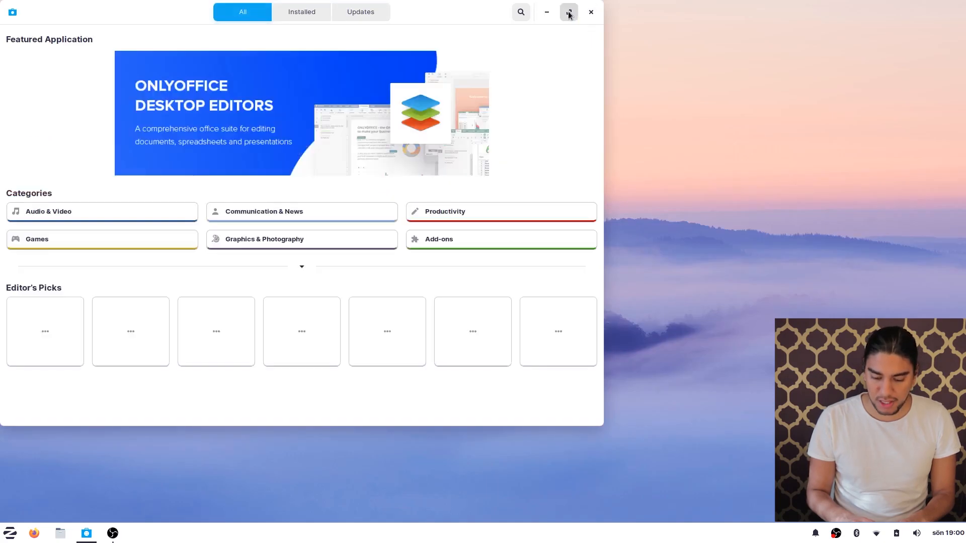
click(568, 11)
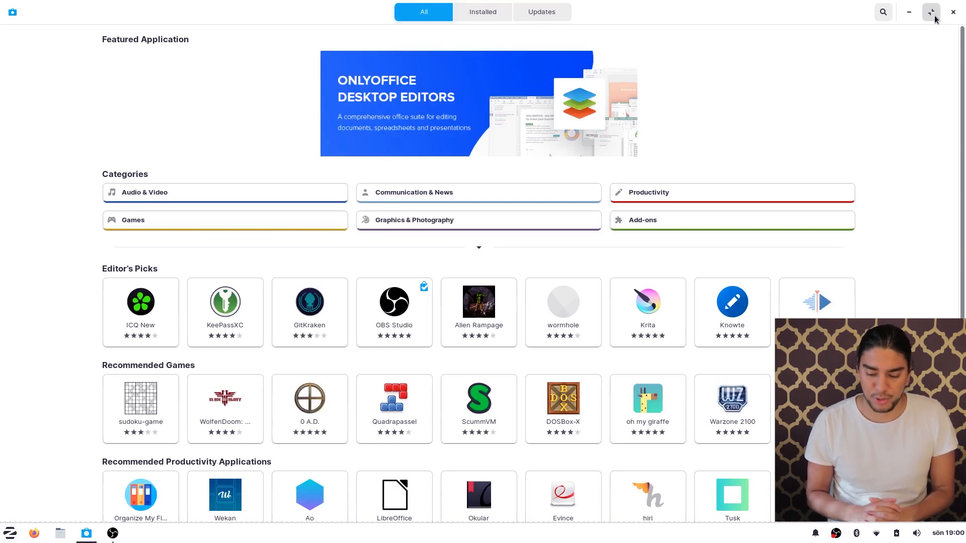
Step: Search the store for 'chrome', open the Chromium page, and launch Chromium
click(882, 12)
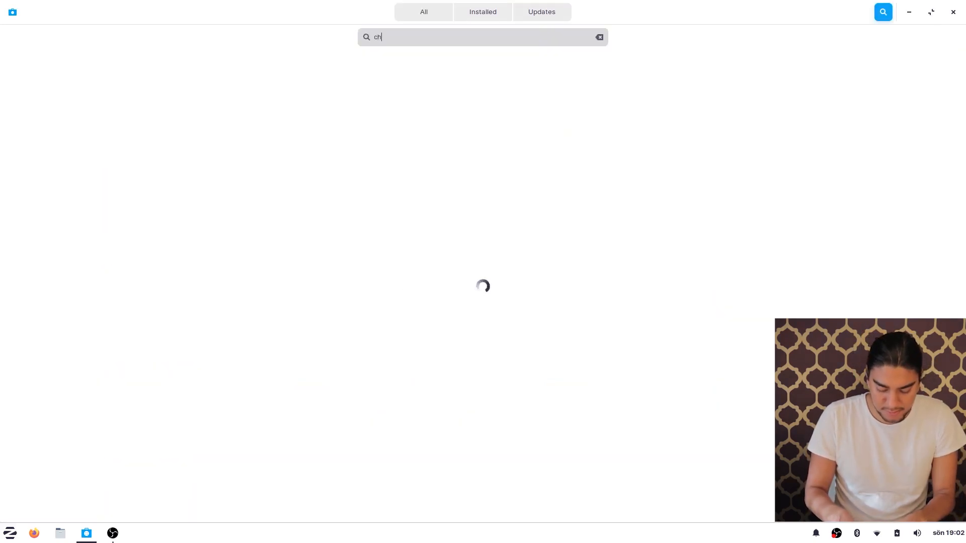
text(rome)
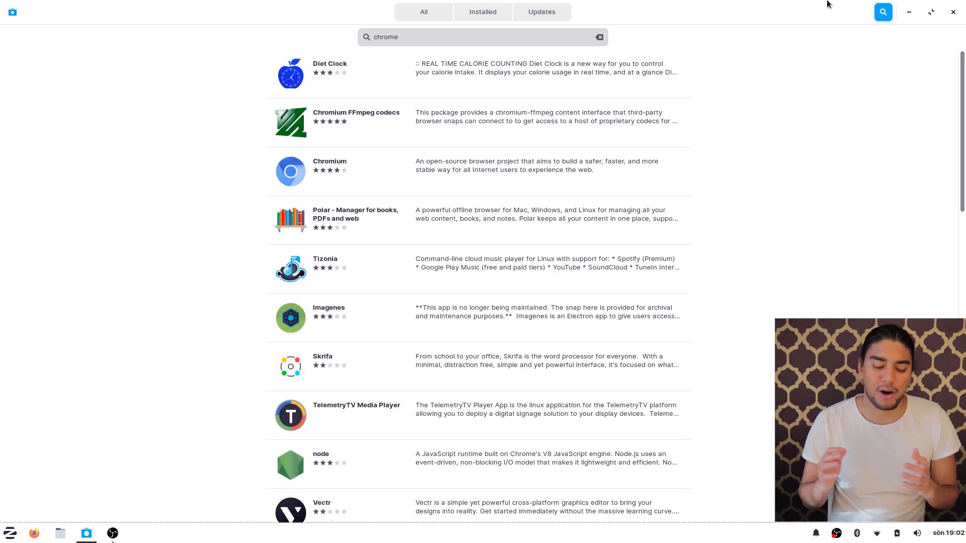
click(483, 36)
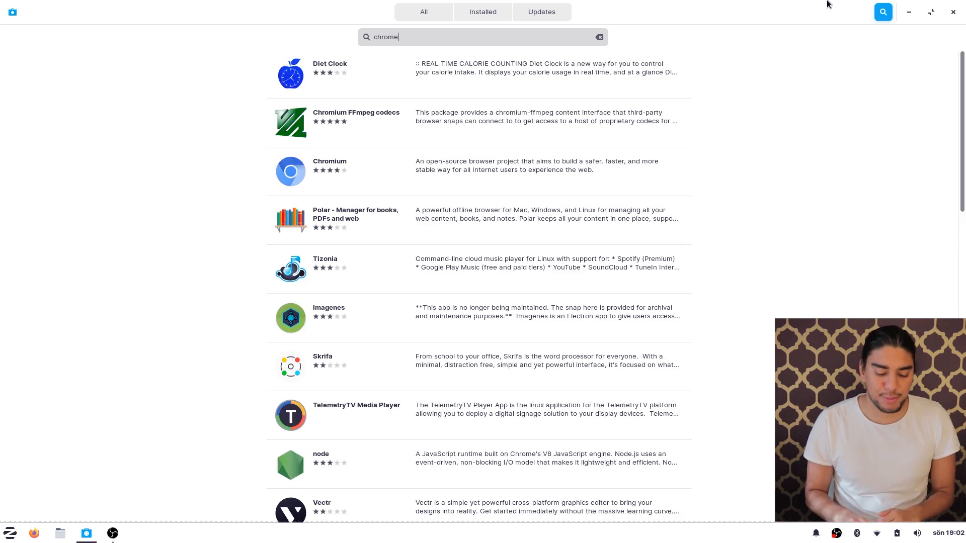
click(330, 171)
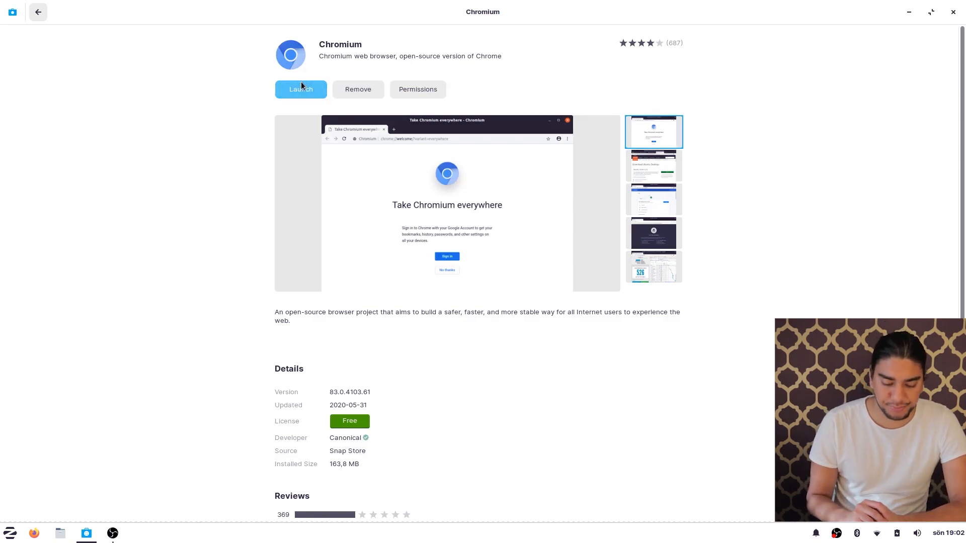
click(300, 88)
text(sv)
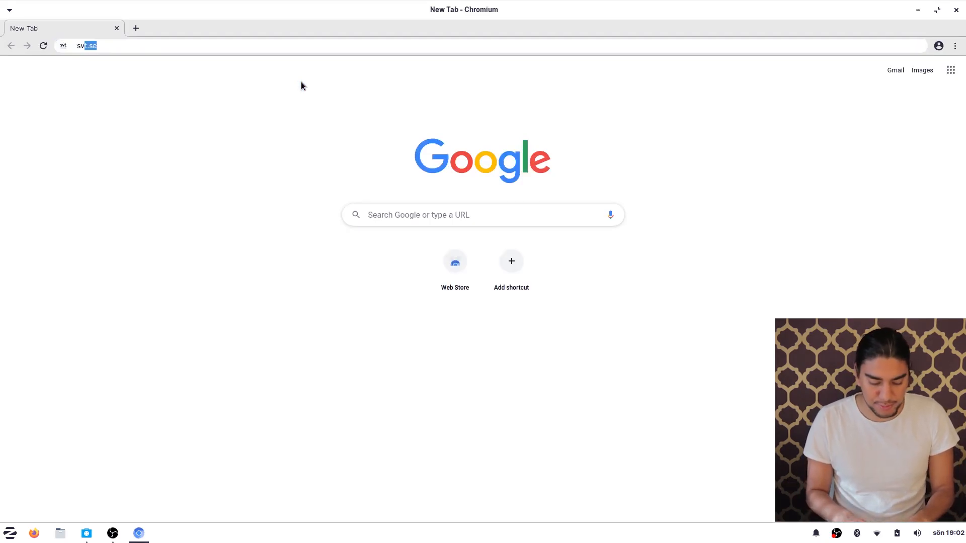
Step: Load svt.se in Chromium and scroll through the SVT Nyheter front page
key(Return)
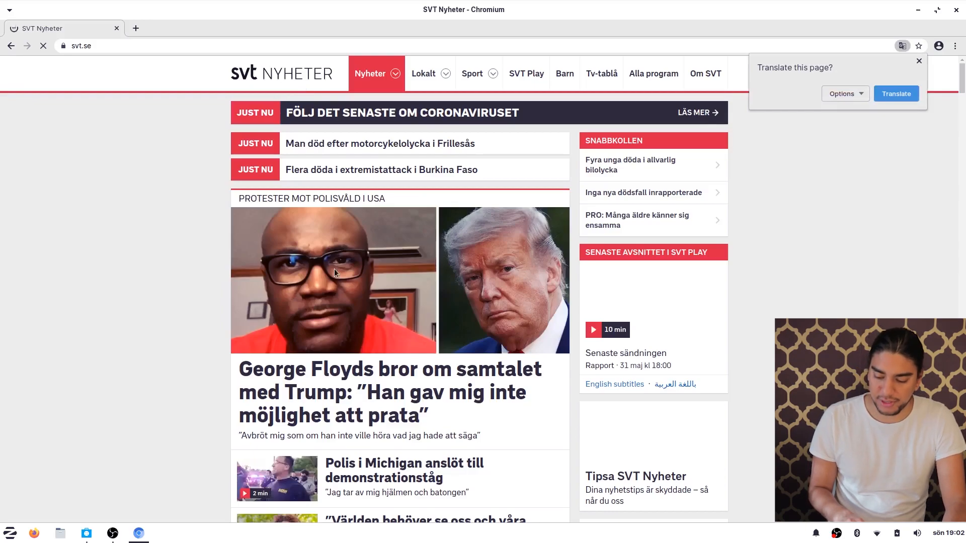
scroll(down, 3)
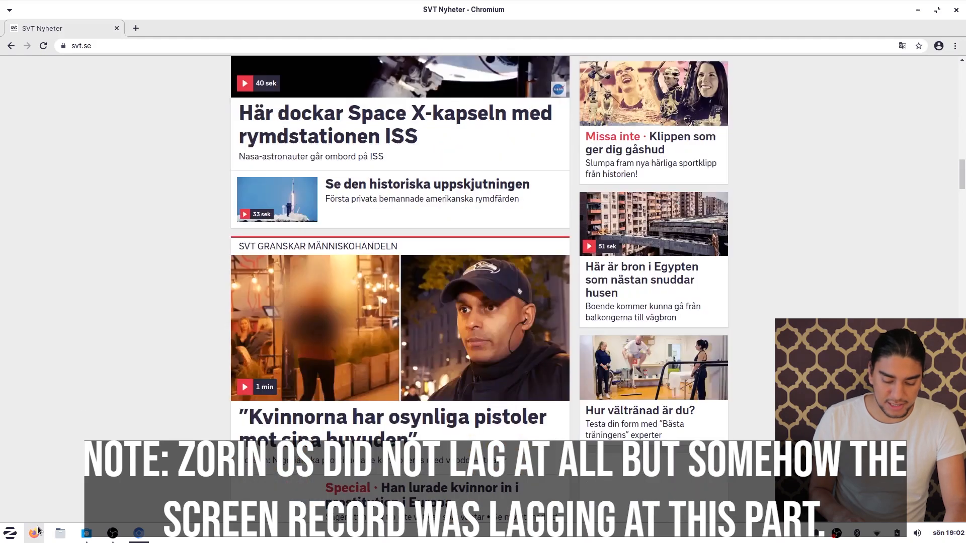
scroll(down, 3)
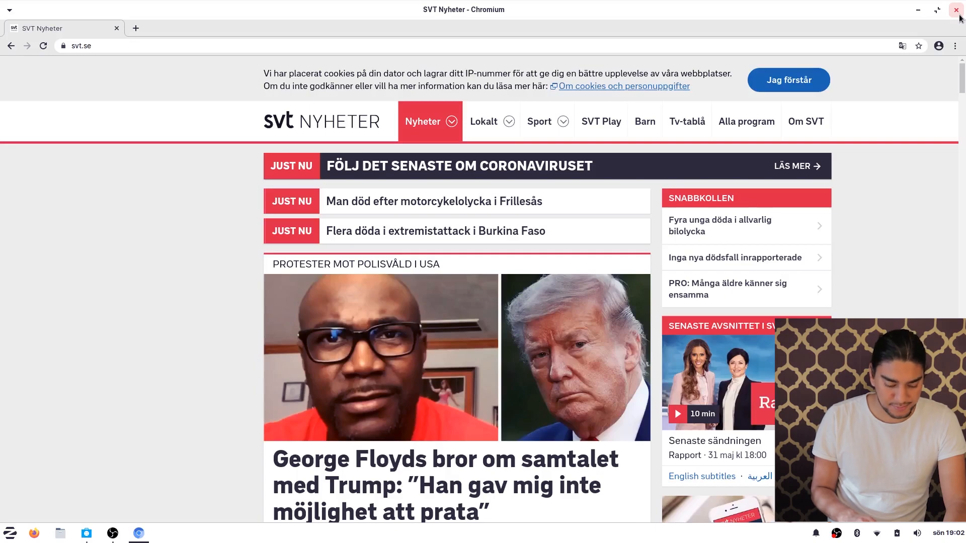
Step: Close Chromium, play an 8×8 Mines game, then close Mines
click(959, 11)
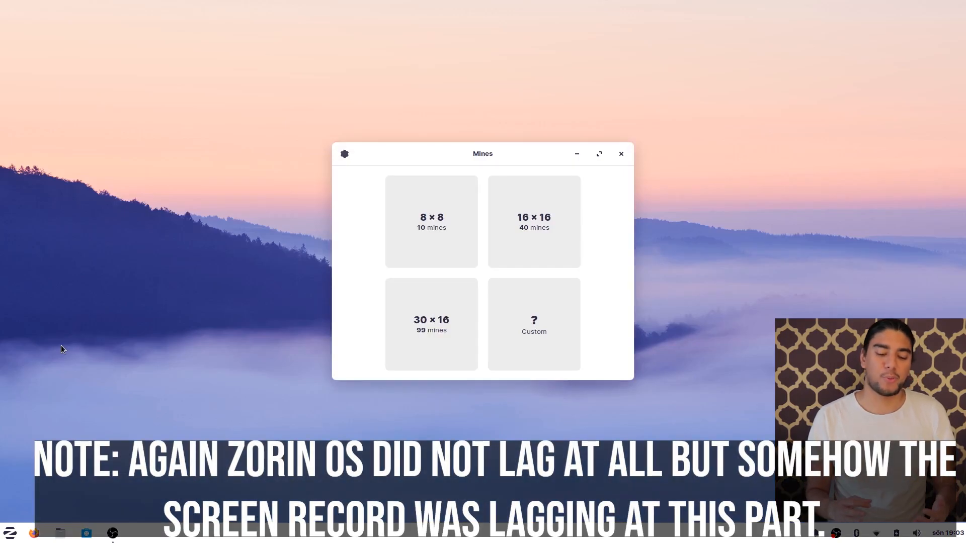
click(431, 221)
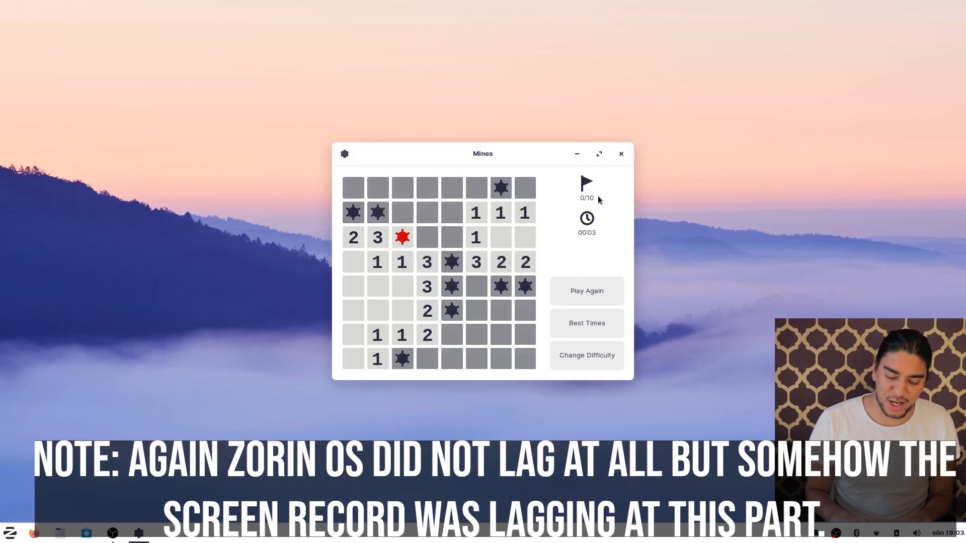
mouse_move(620, 153)
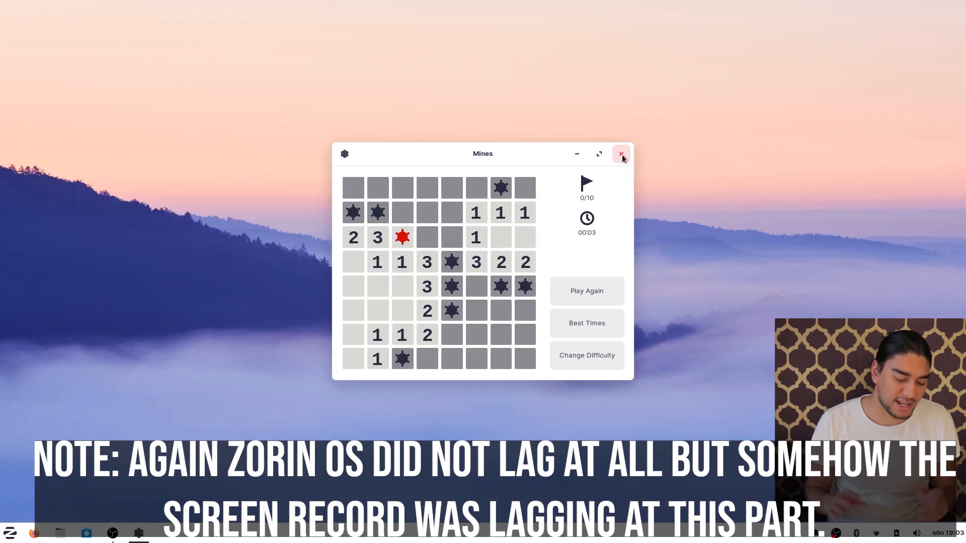
click(620, 153)
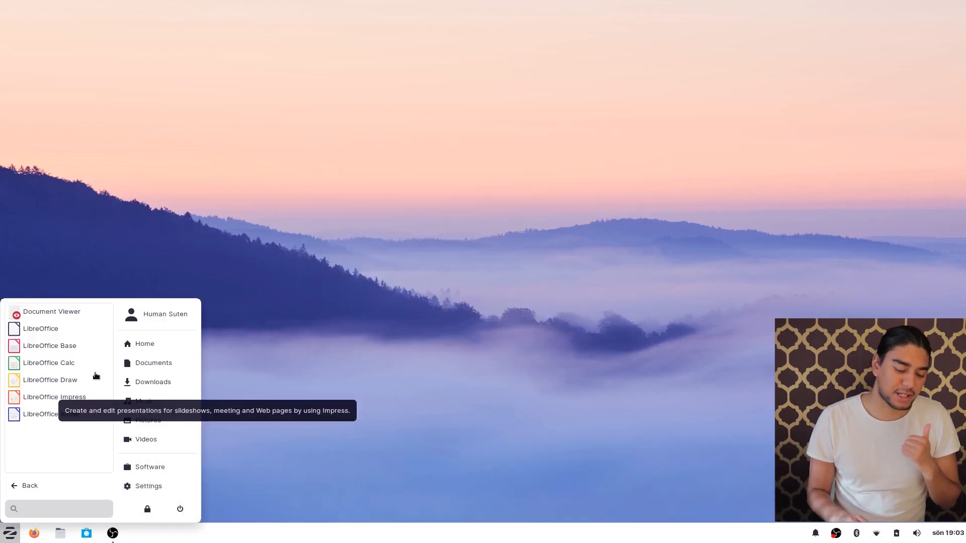
mouse_move(292, 334)
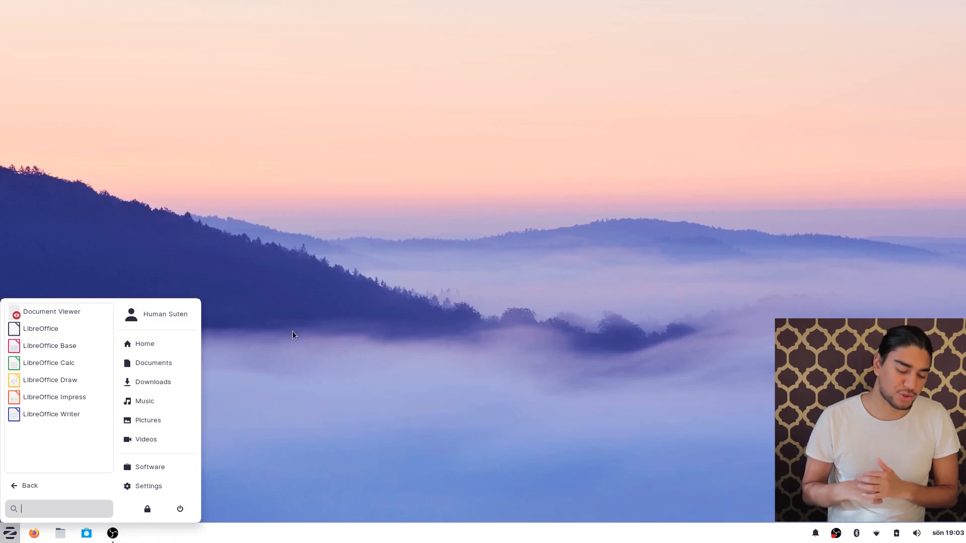